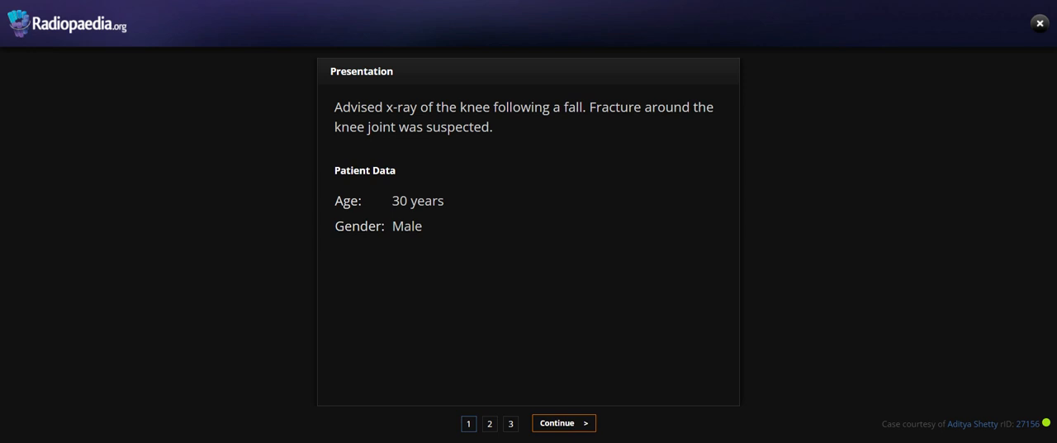
# Step: Advance from the case presentation to page 2 with the knee X-ray images
pyautogui.click(488, 423)
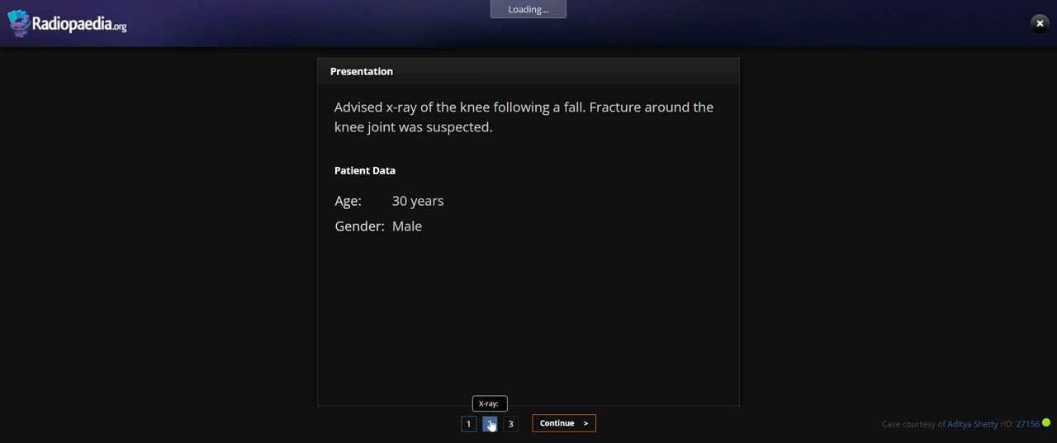
# Step: View the skyline-view knee X-ray, then advance to page 3, the case discussion
pyautogui.click(489, 423)
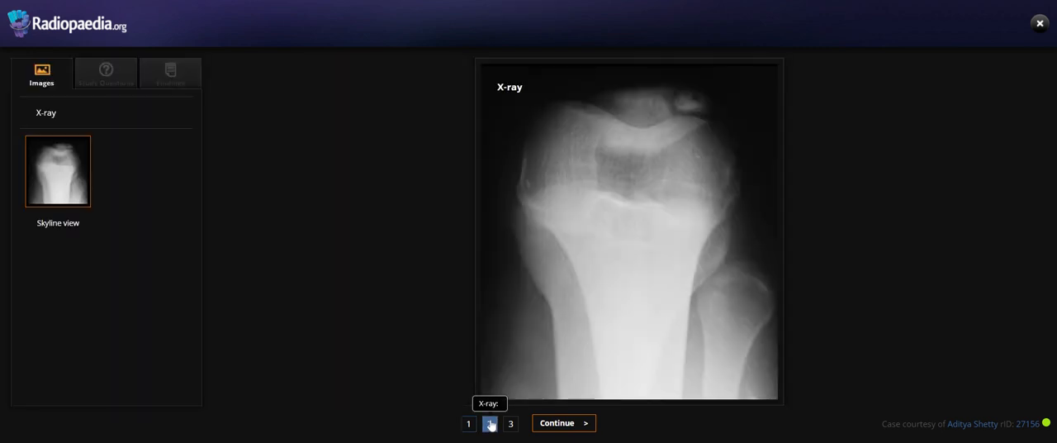
pyautogui.click(489, 423)
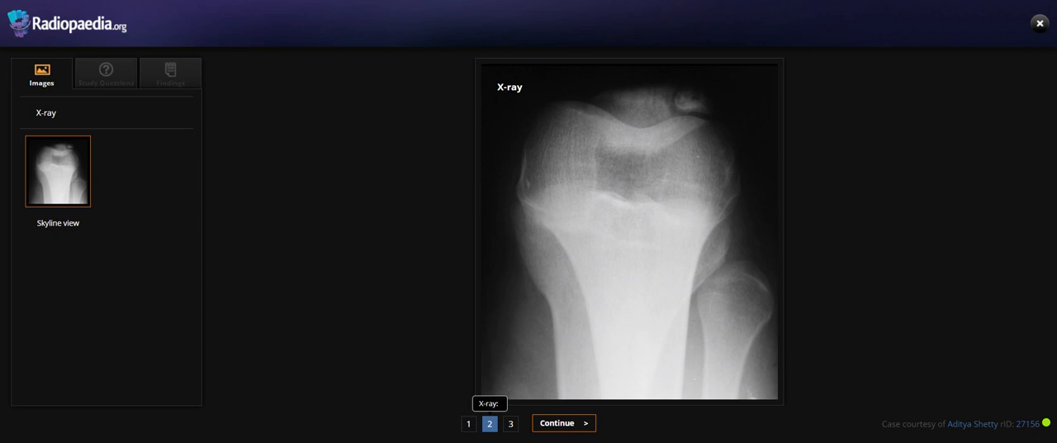
pyautogui.moveTo(660, 198)
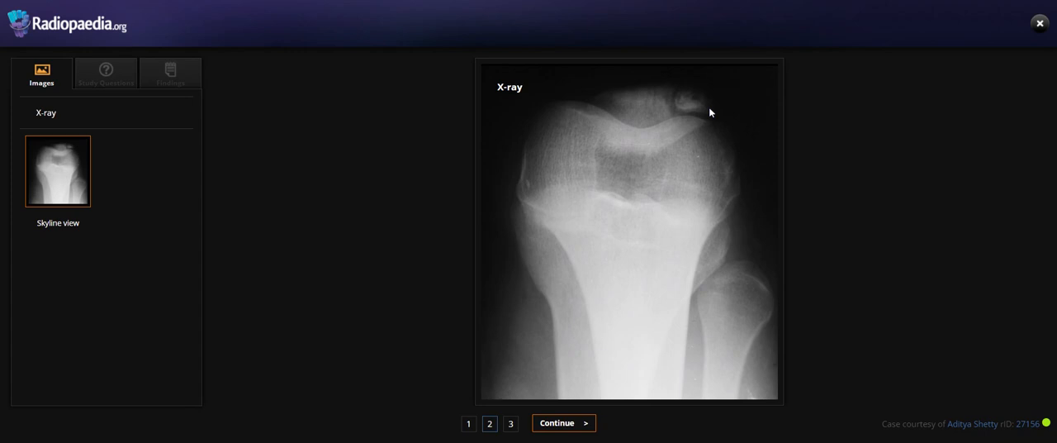
pyautogui.moveTo(715, 127)
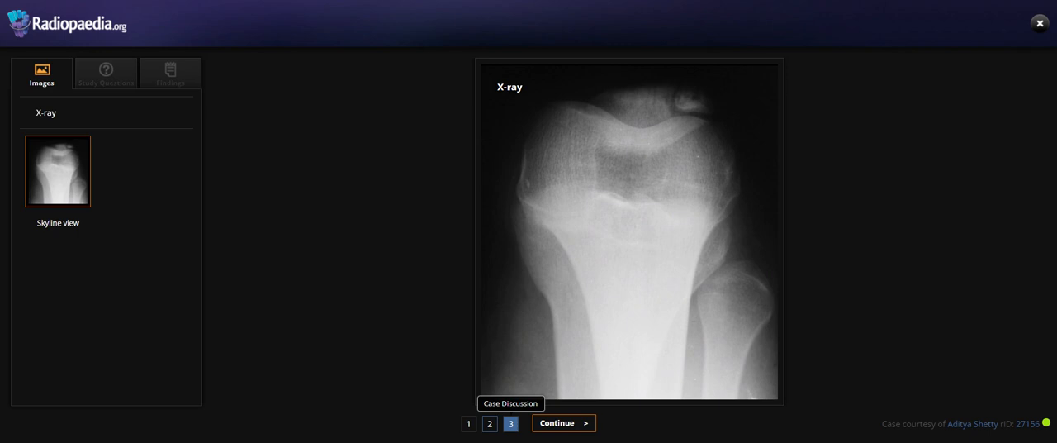
pyautogui.click(509, 423)
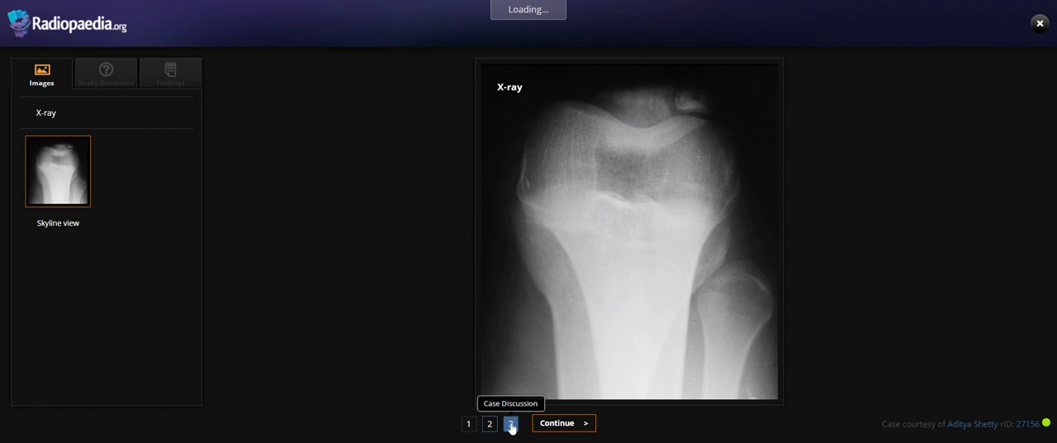